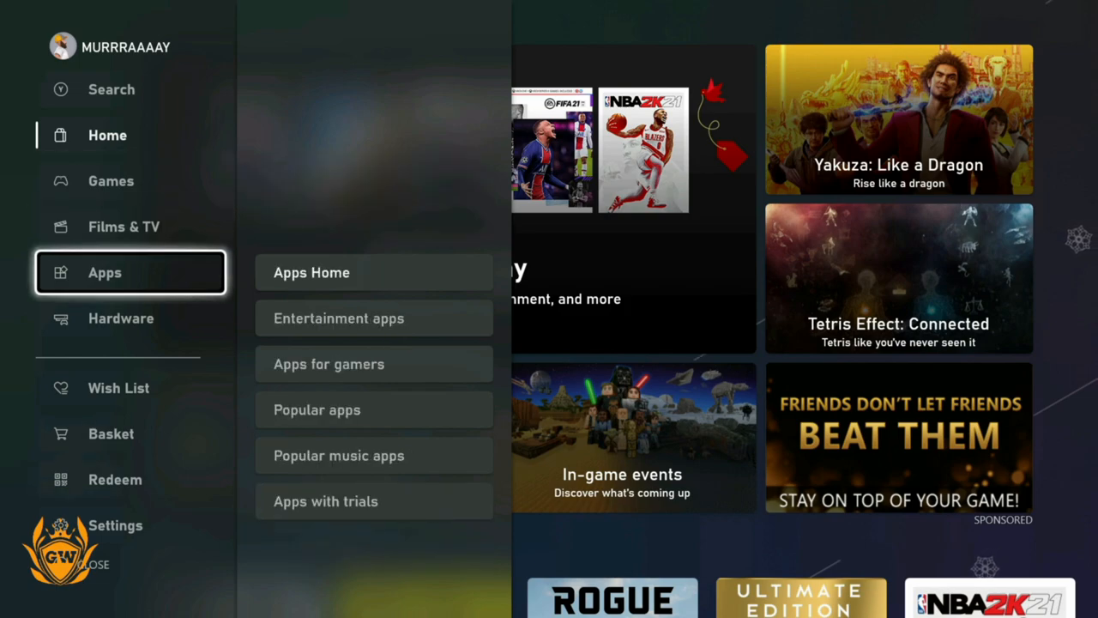
Find Twitch under Most popular apps and open its store page, shown as already owned
{"action": "left_click", "coordinate": [311, 271]}
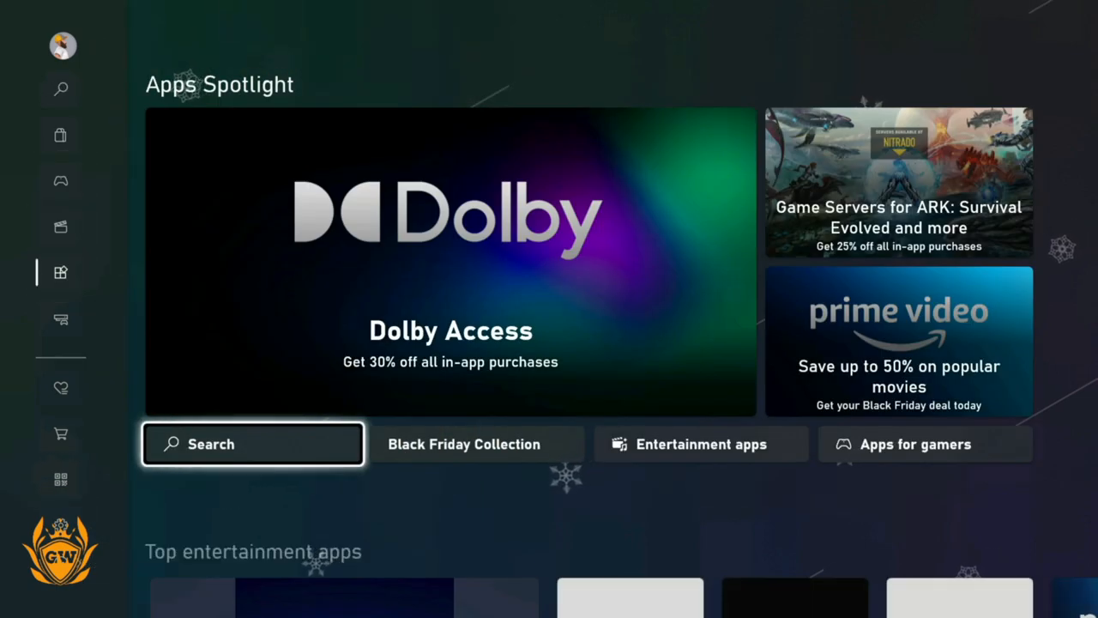
{"action": "scroll", "scroll_direction": "down", "scroll_amount": 3}
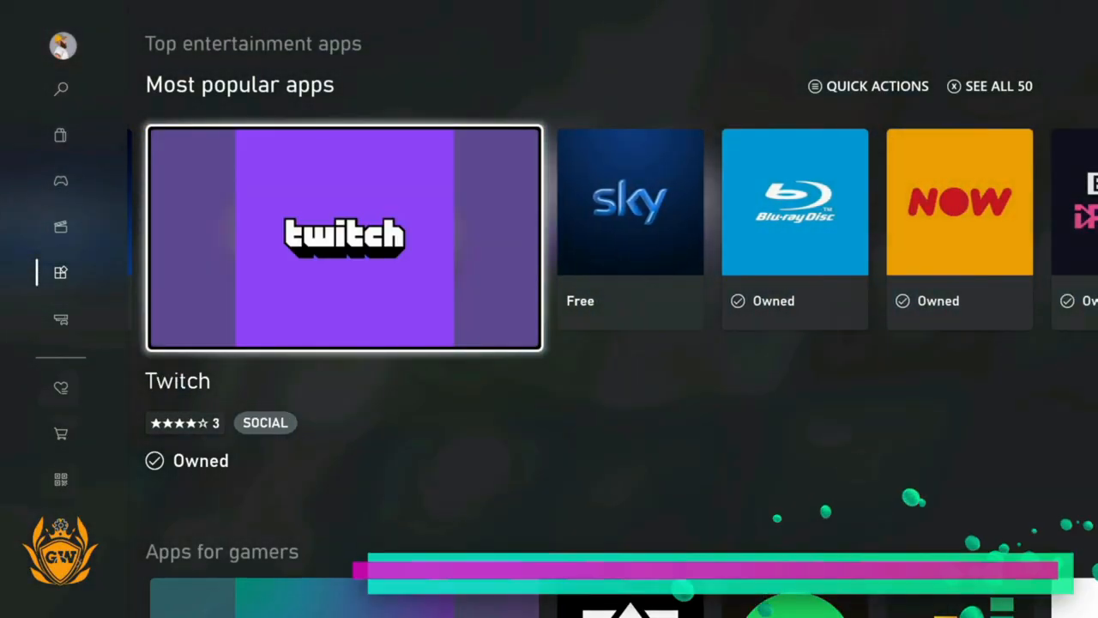
{"action": "left_click", "coordinate": [343, 237]}
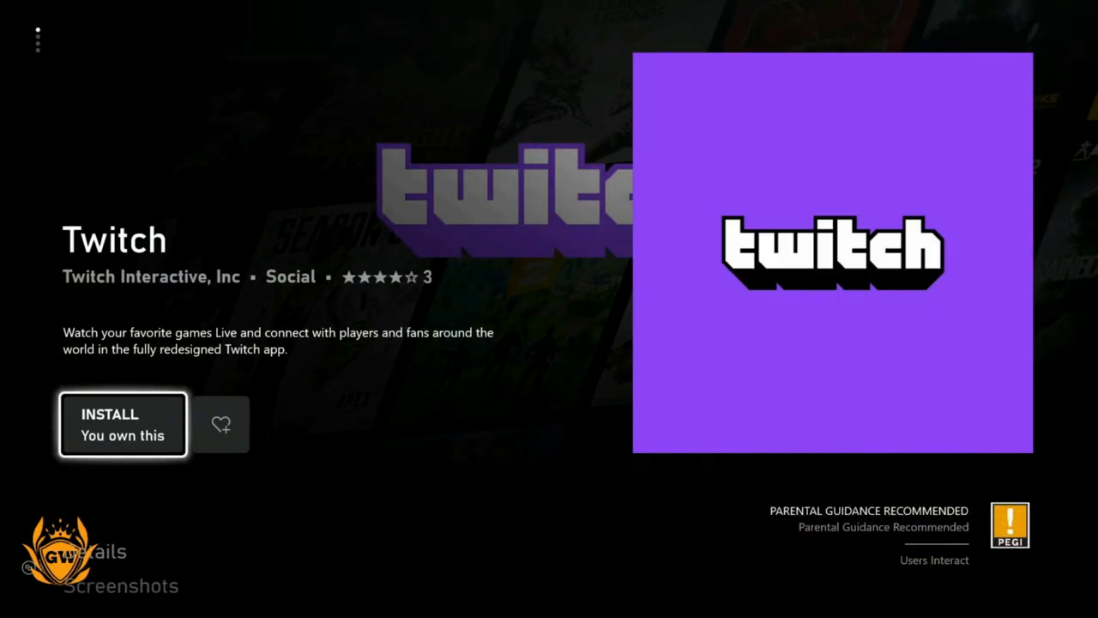
Launch Twitch and land on the Home feed of live followed channels
{"action": "left_click", "coordinate": [123, 424]}
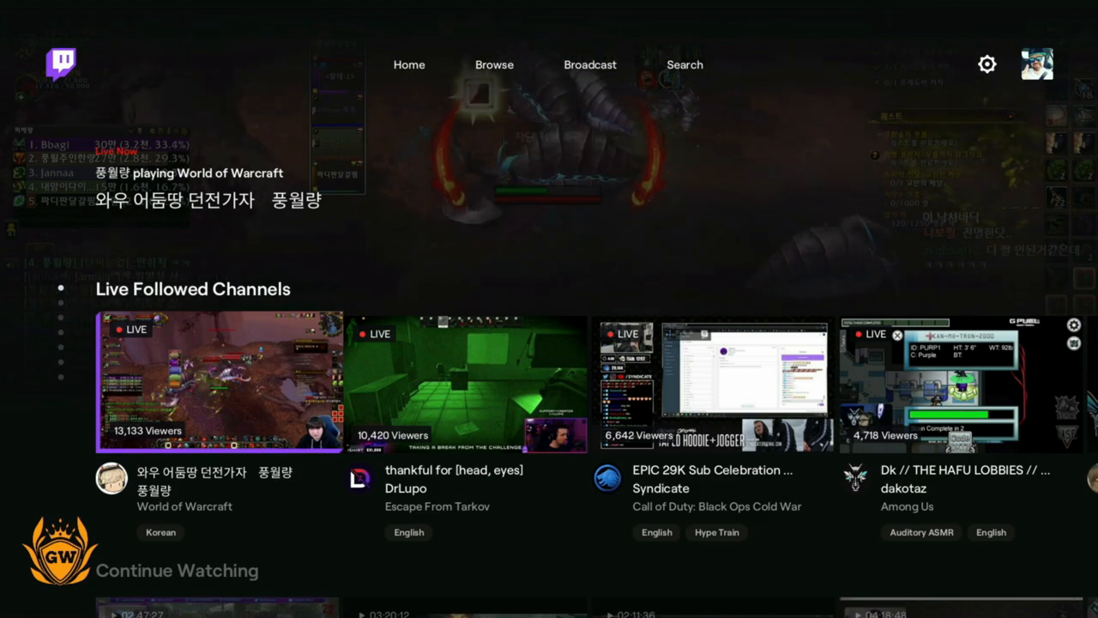
{"action": "left_click", "coordinate": [590, 65]}
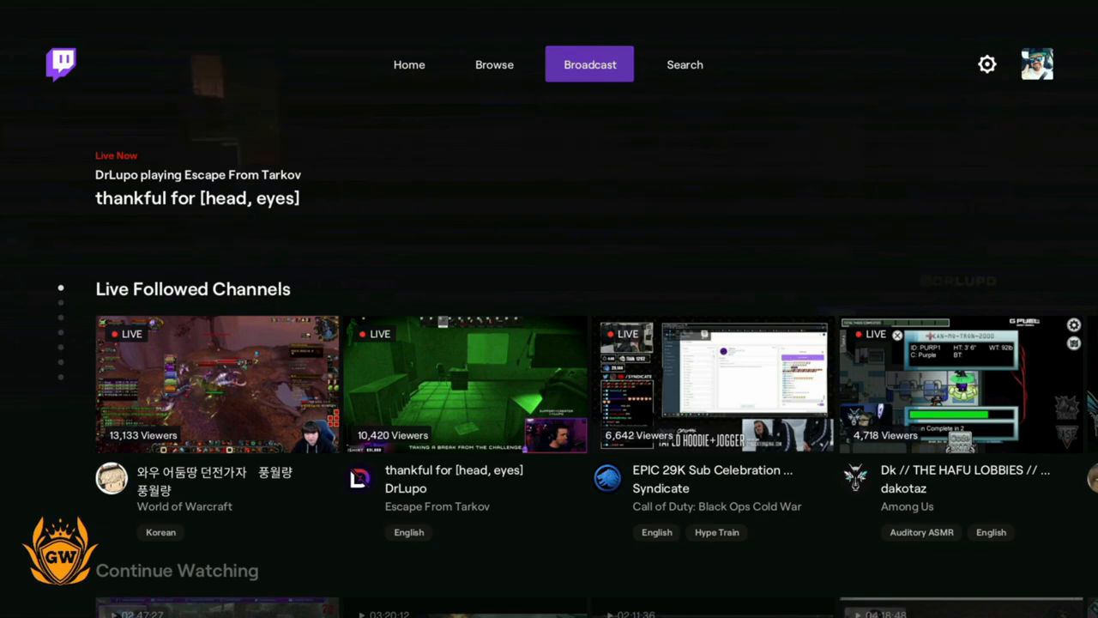
Enter the broadcast setup and fill in a Warzone stream title
{"action": "left_click", "coordinate": [408, 65]}
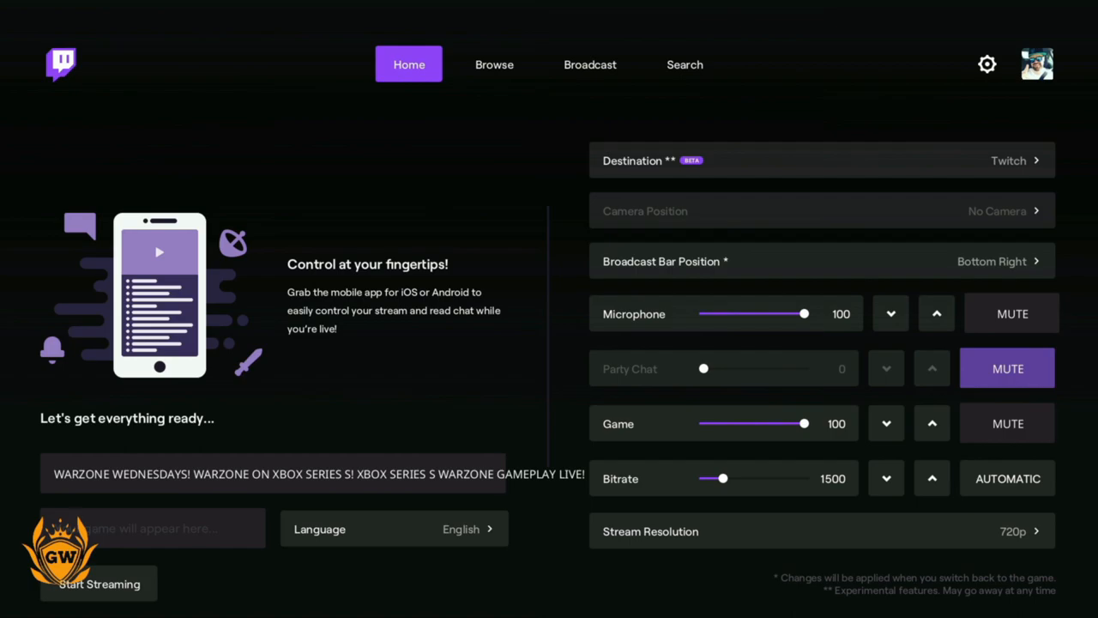
{"action": "left_click", "coordinate": [271, 474]}
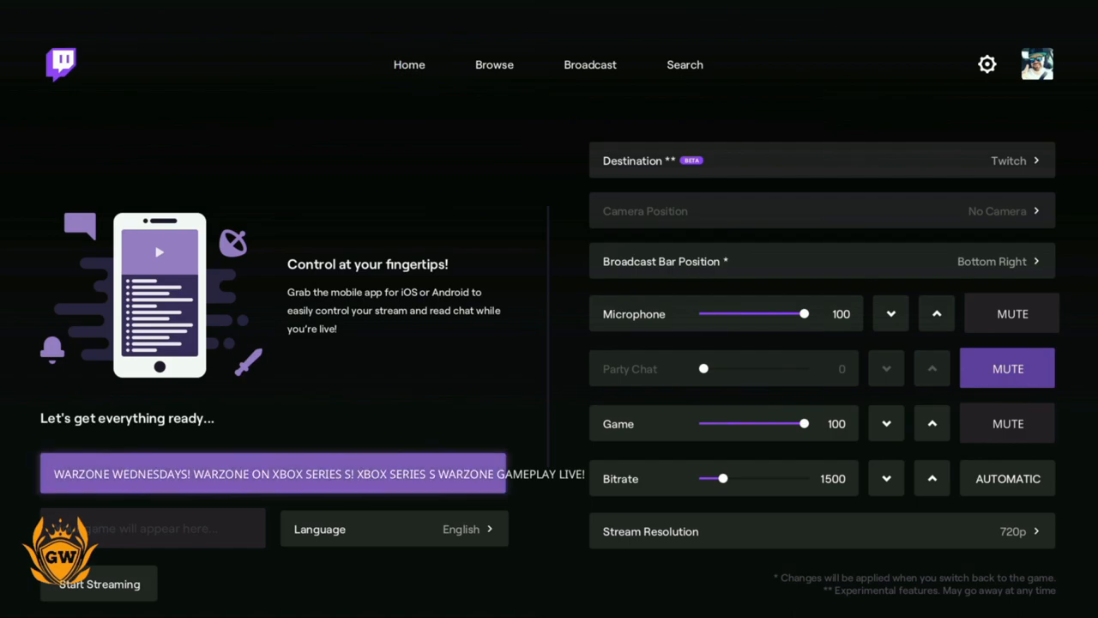
{"action": "scroll", "scroll_direction": "down", "scroll_amount": 3}
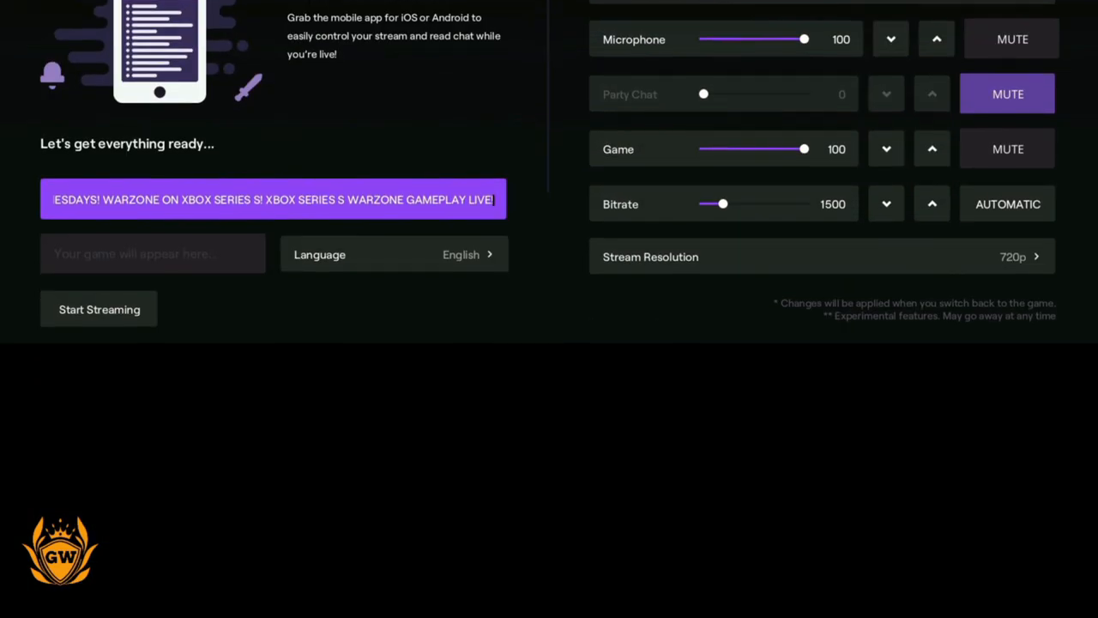
{"action": "left_click", "coordinate": [271, 199]}
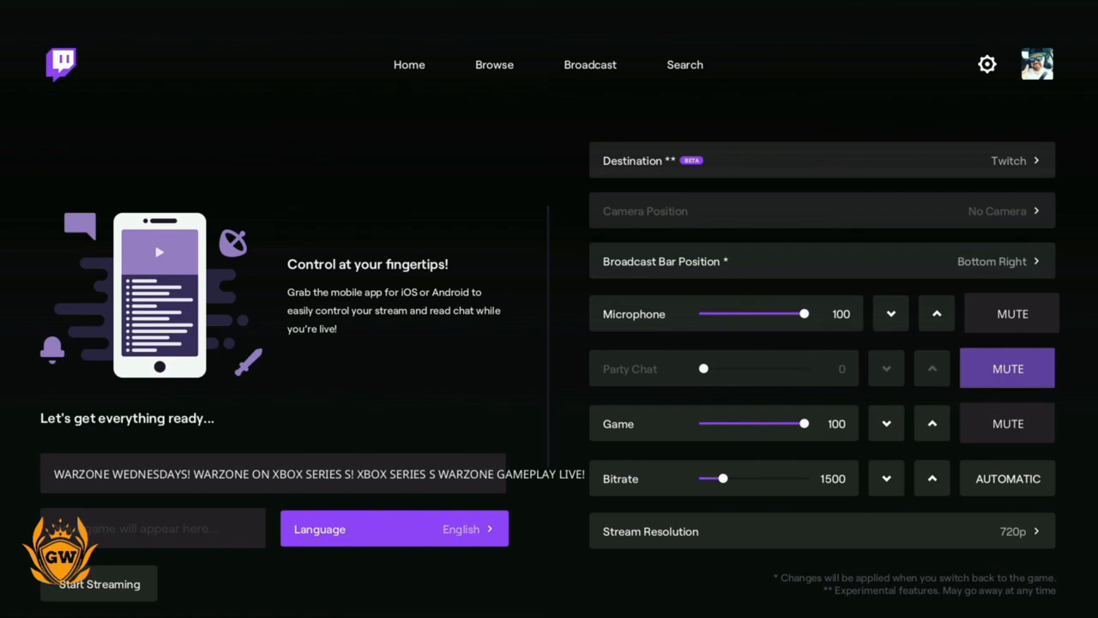
{"action": "left_click", "coordinate": [273, 474]}
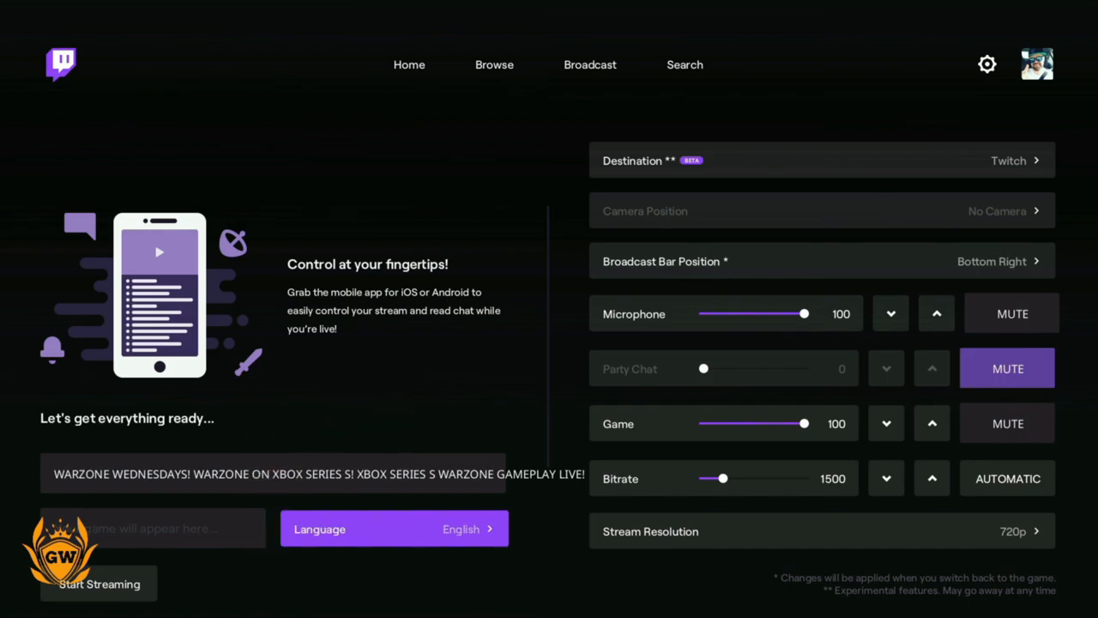
{"action": "left_click", "coordinate": [1012, 313]}
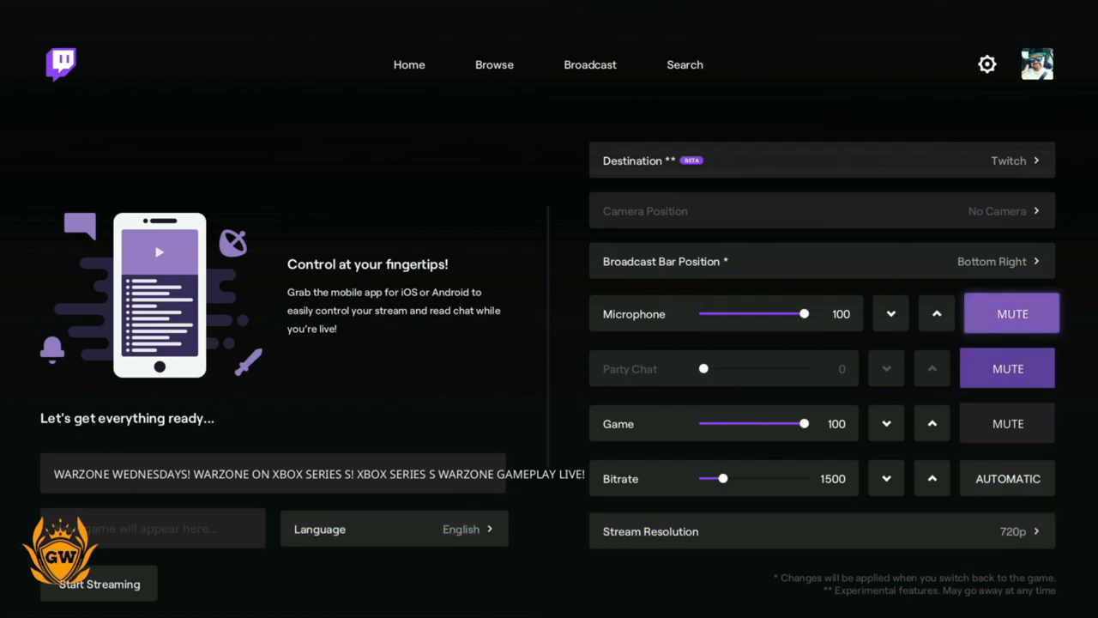
Keep Twitch selected as the stream destination and close the list
{"action": "left_click", "coordinate": [820, 161]}
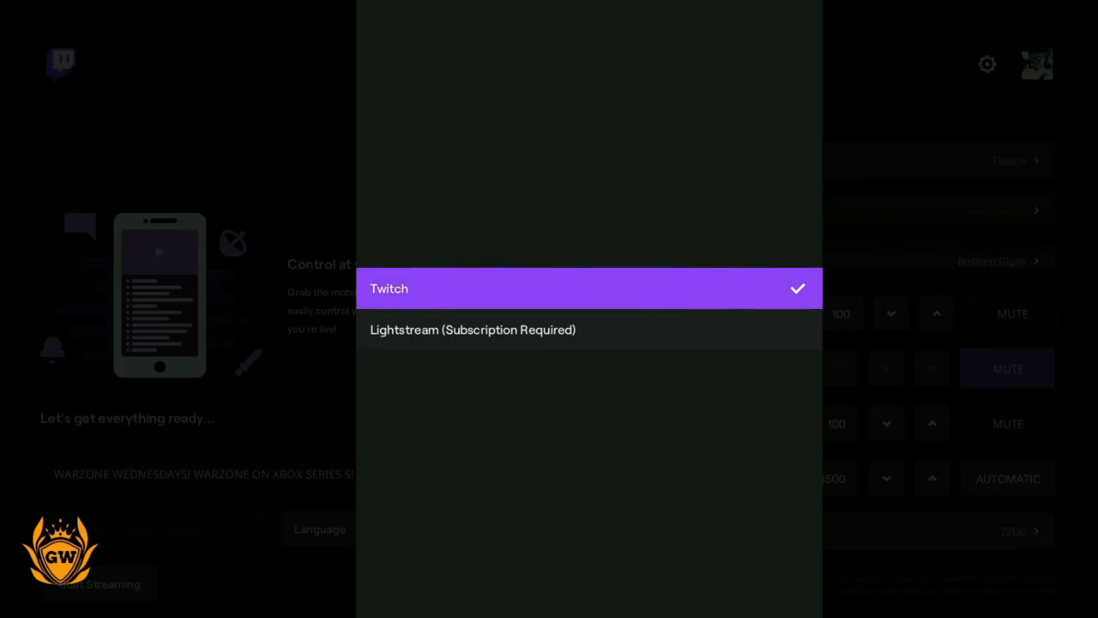
{"action": "left_click", "coordinate": [388, 289]}
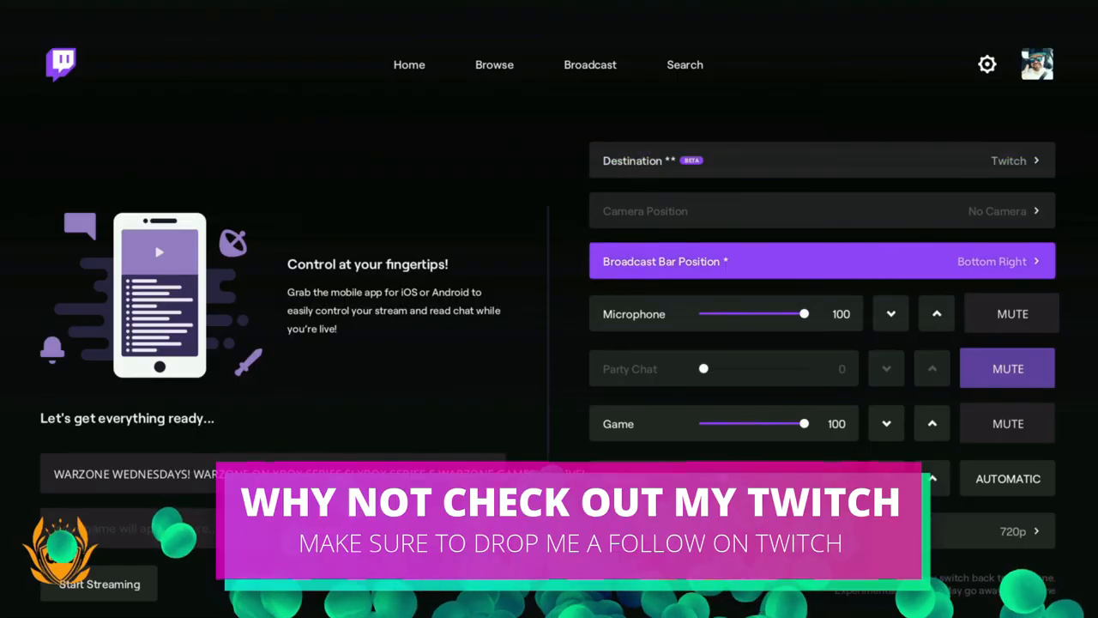
{"action": "left_click", "coordinate": [821, 162]}
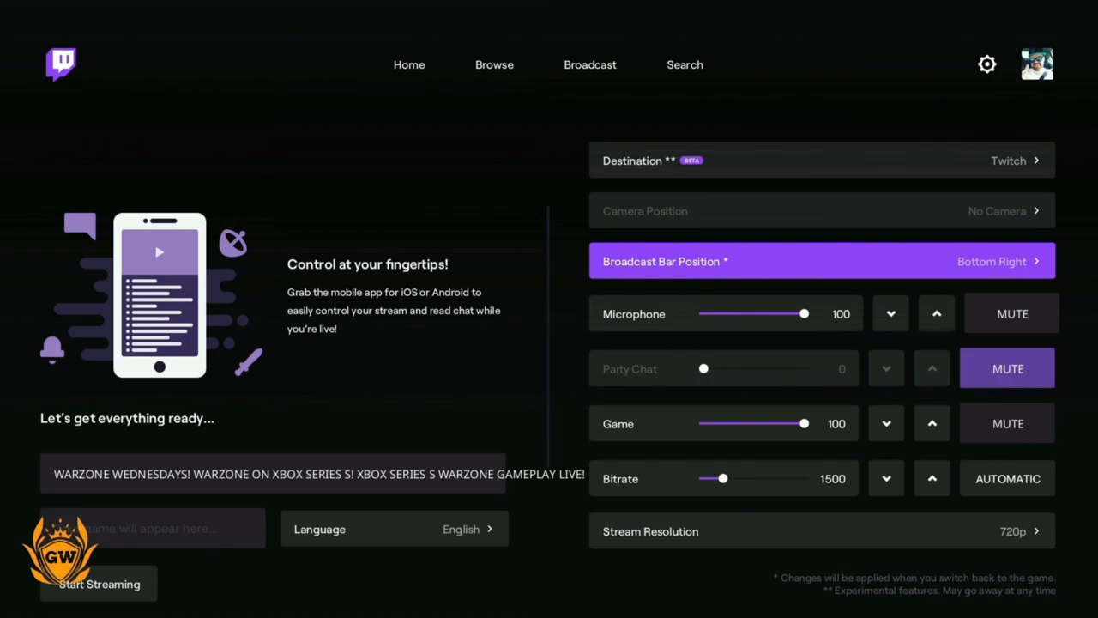
{"action": "left_click", "coordinate": [820, 261]}
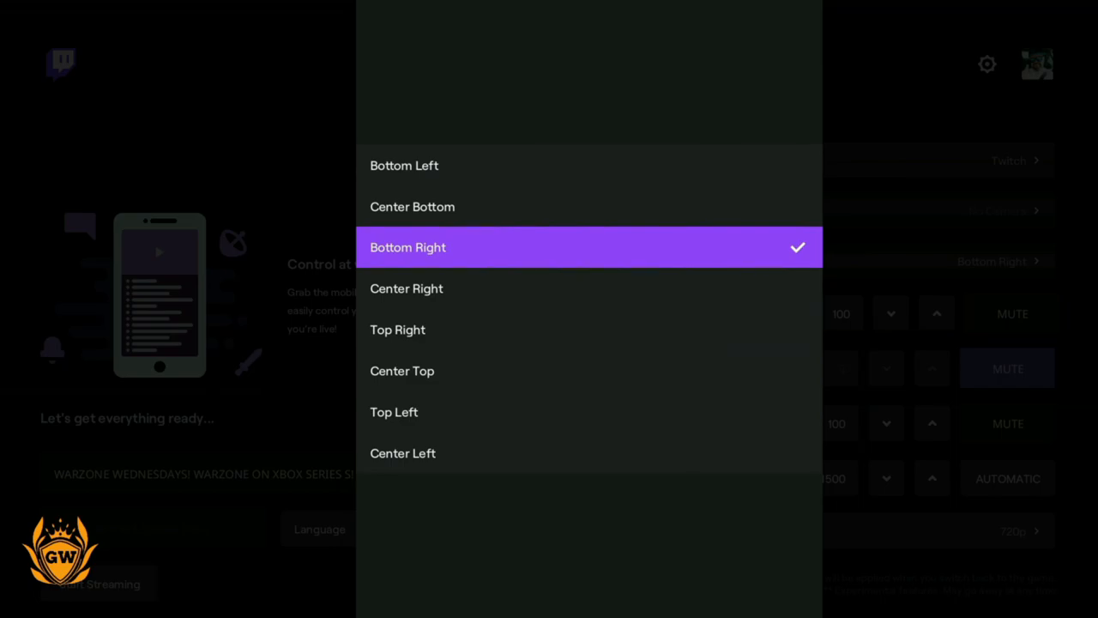
{"action": "left_click", "coordinate": [409, 247]}
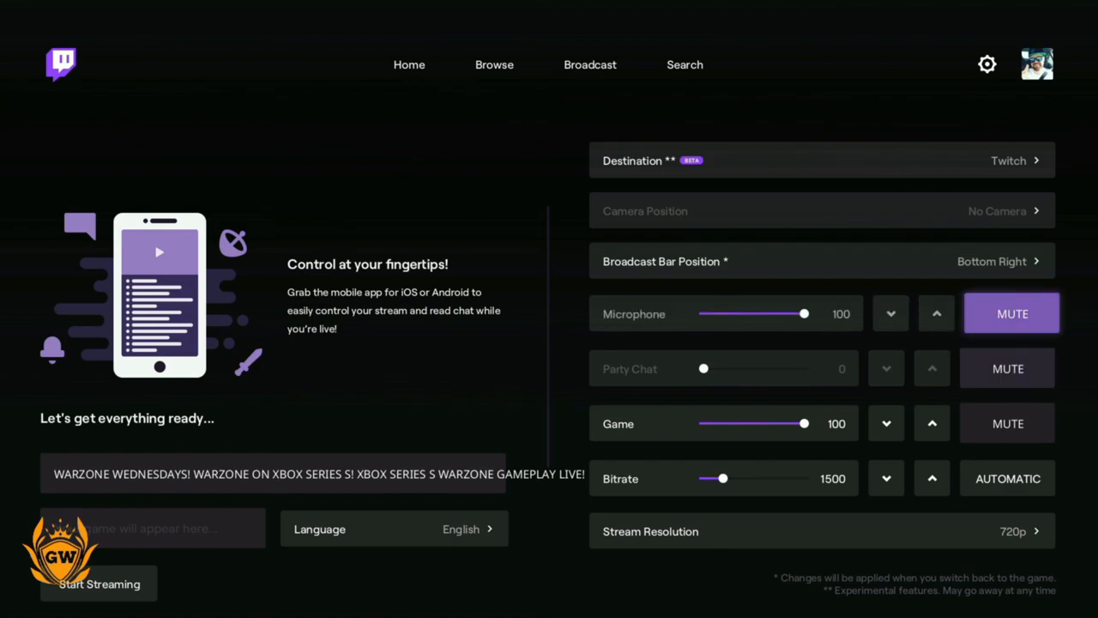
Lower the Game audio level from 100 to 60, leaving bitrate 1500 and 720p
{"action": "left_click", "coordinate": [1007, 367]}
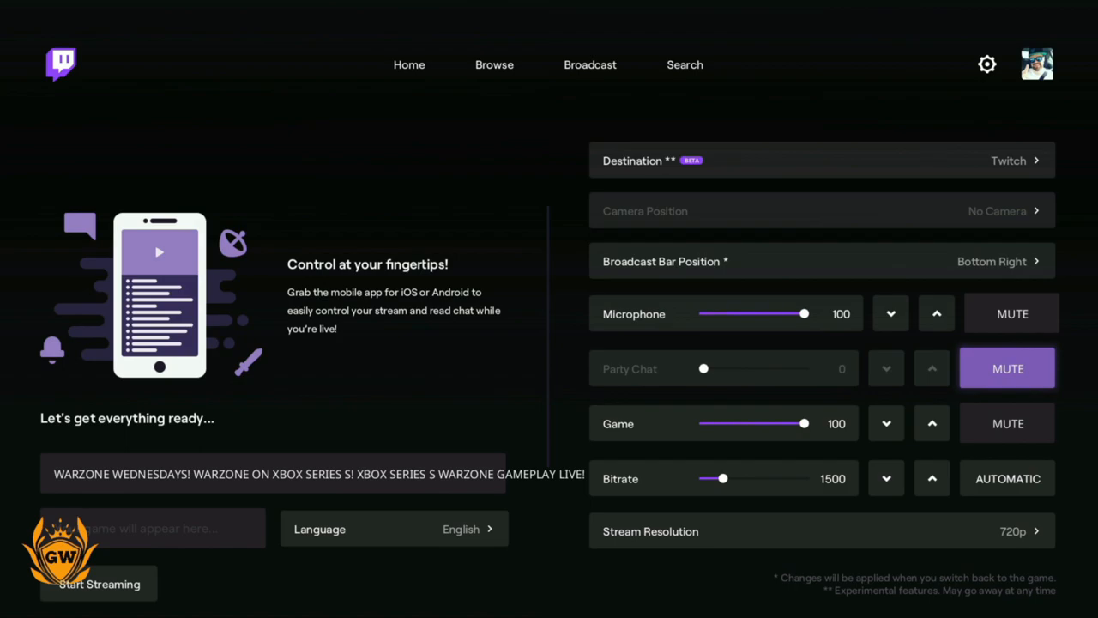
{"action": "left_click", "coordinate": [1007, 422]}
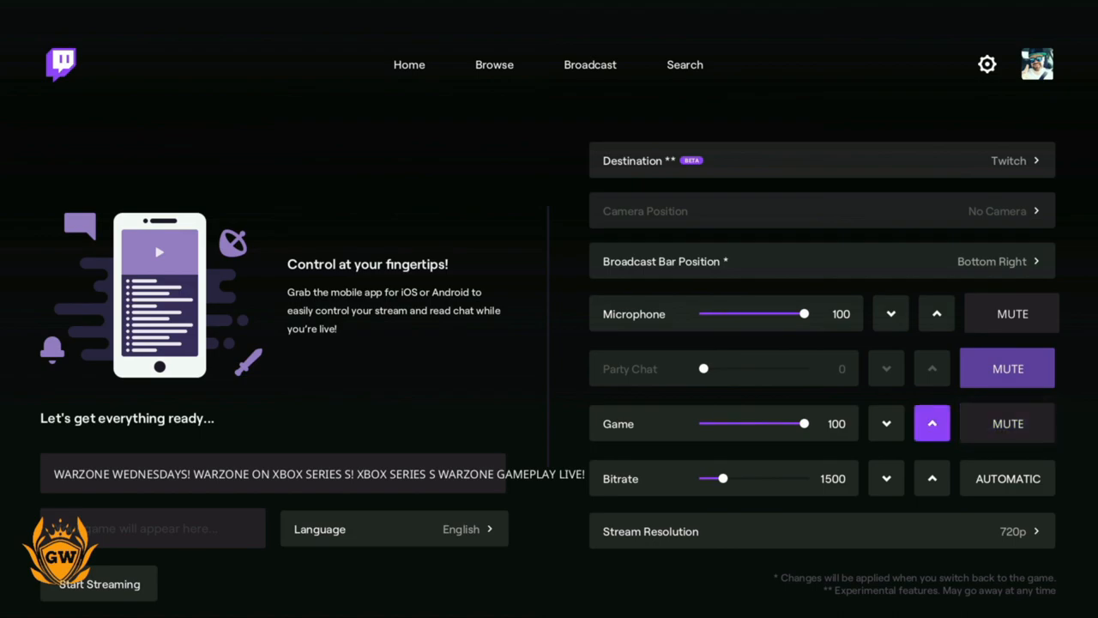
{"action": "left_click", "coordinate": [885, 422]}
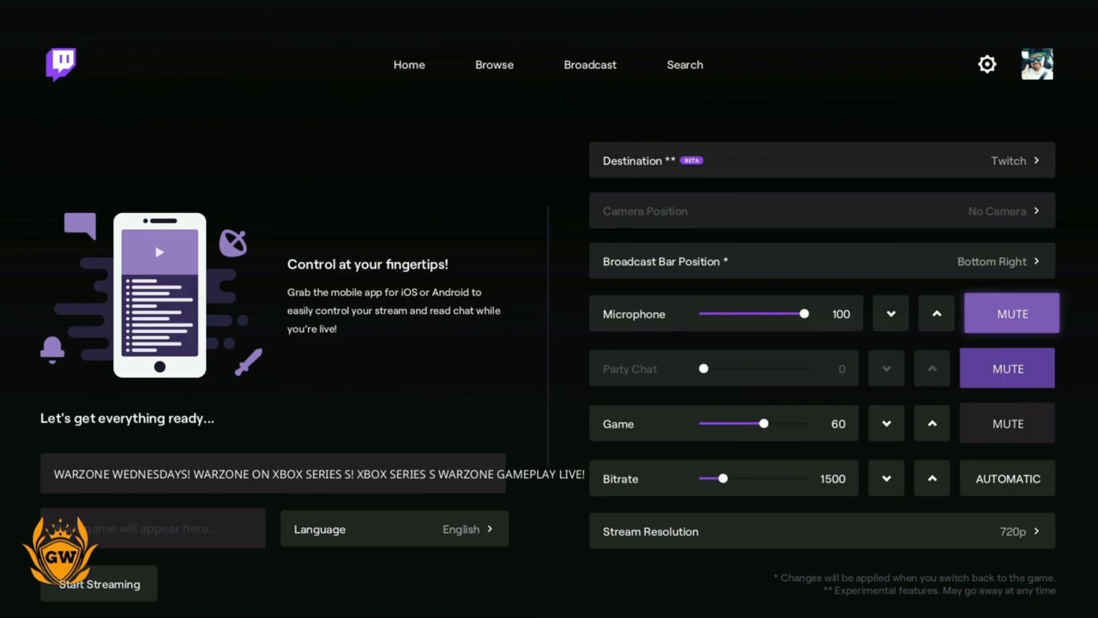
{"action": "left_click", "coordinate": [1009, 477]}
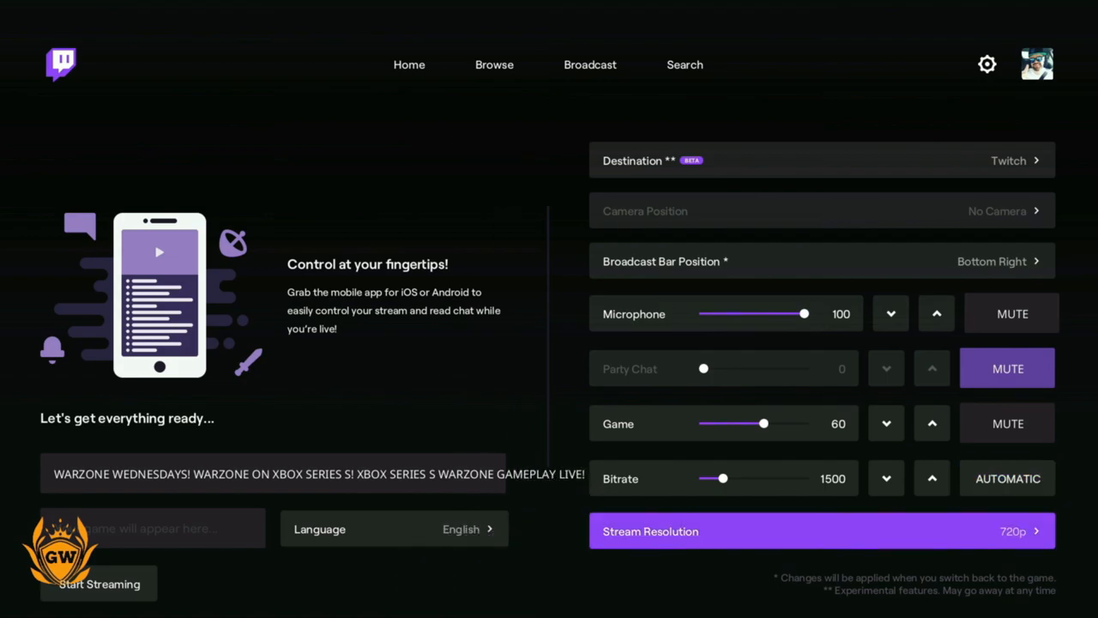
Bring up the stream resolution choices to switch from 720p to 1080p
{"action": "left_click", "coordinate": [820, 530]}
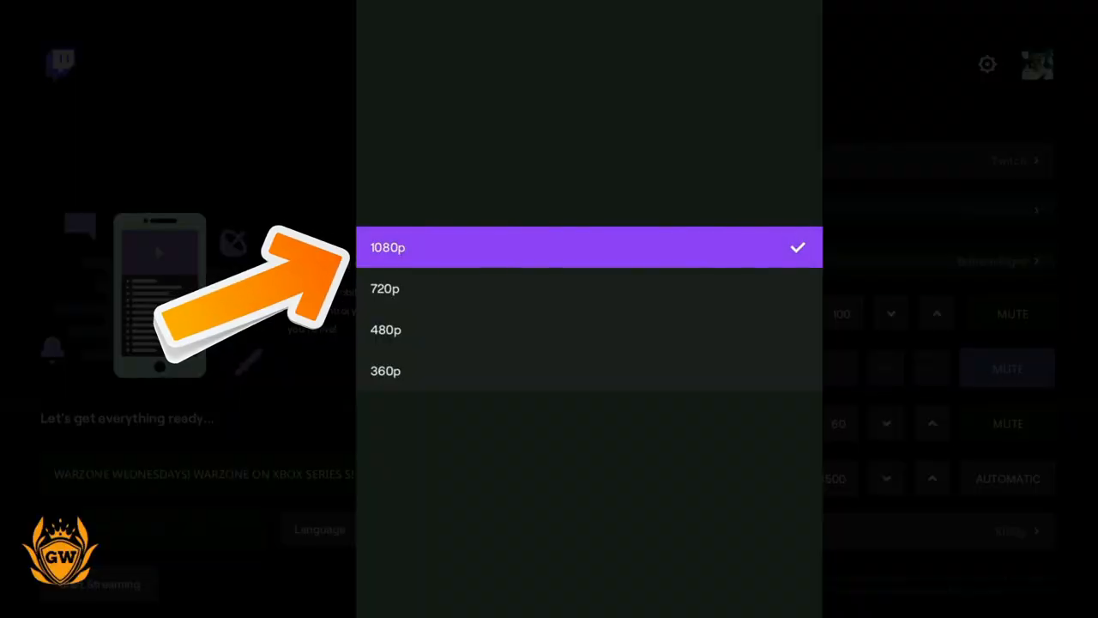
Set resolution to 1080p with bitrate 6500 and start streaming until the Live badge shows
{"action": "left_click", "coordinate": [388, 247]}
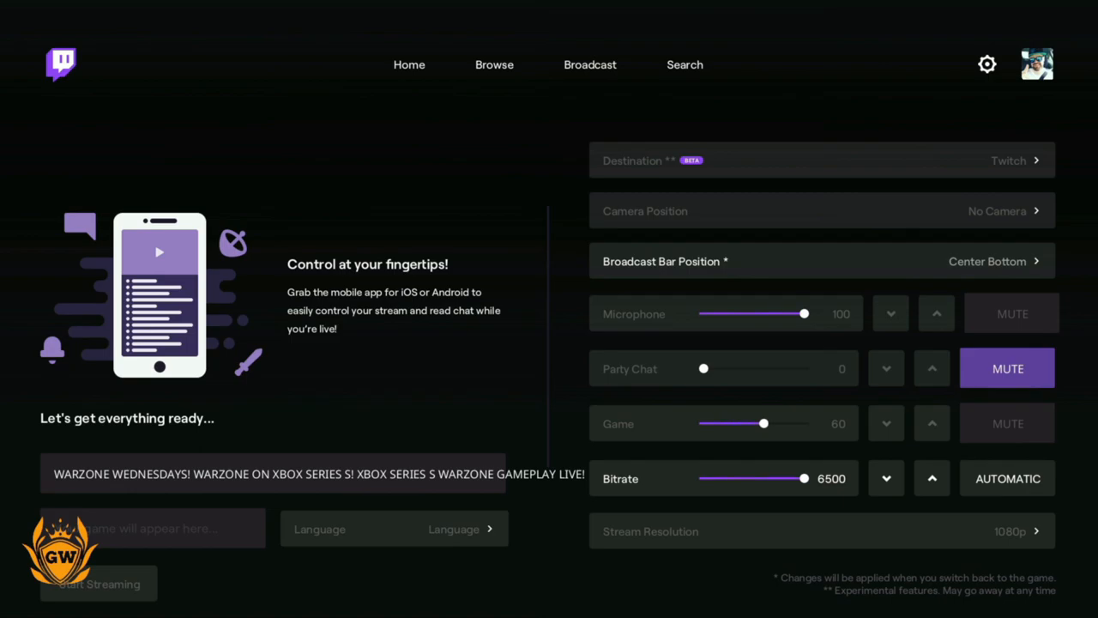
{"action": "left_click", "coordinate": [98, 584]}
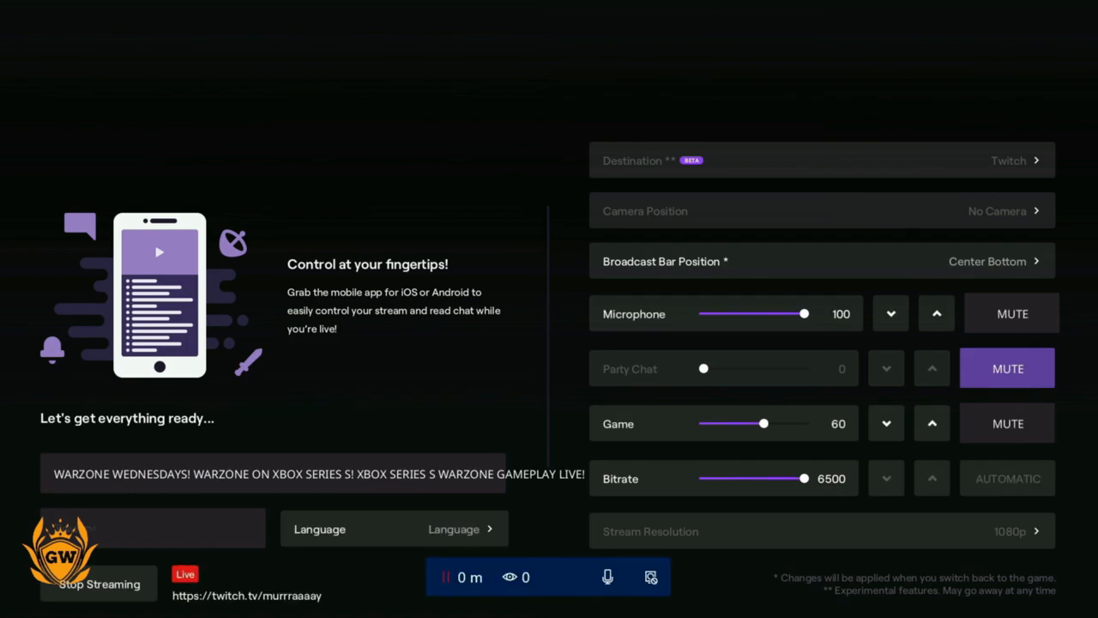